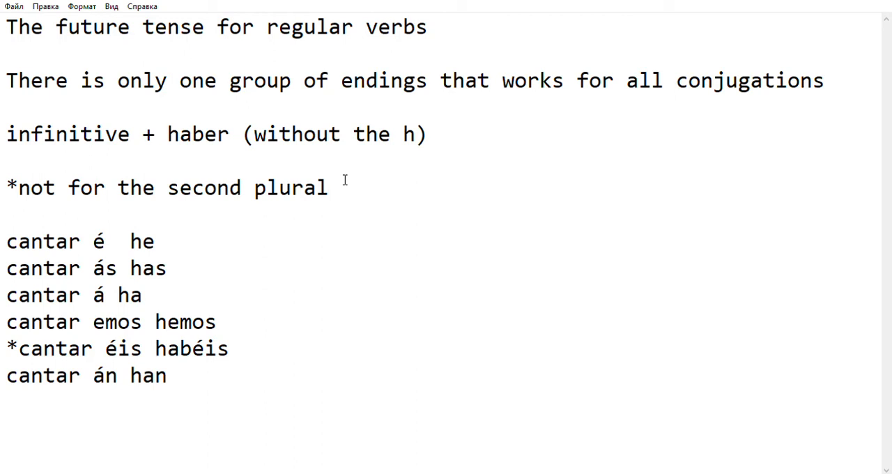
- Inspect the cantar conjugation lines and position the cursor just before the é ending on the first line
{"action": "left_click", "coordinate": [328, 187]}
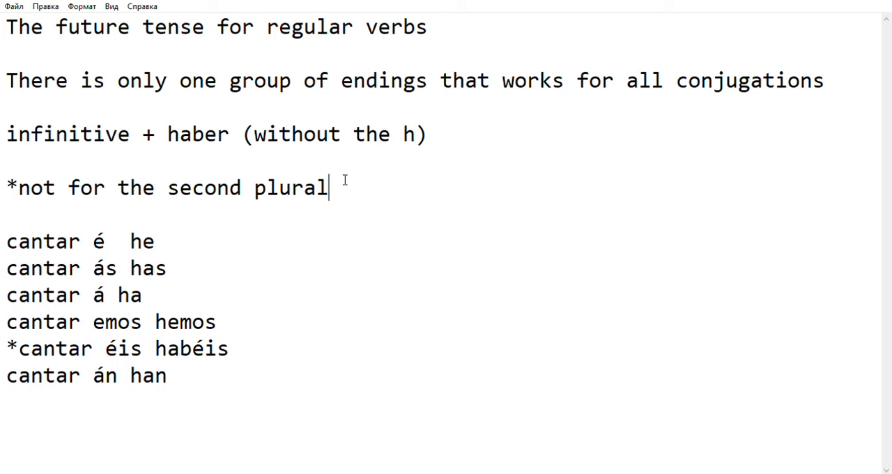
{"action": "mouse_move", "coordinate": [276, 120]}
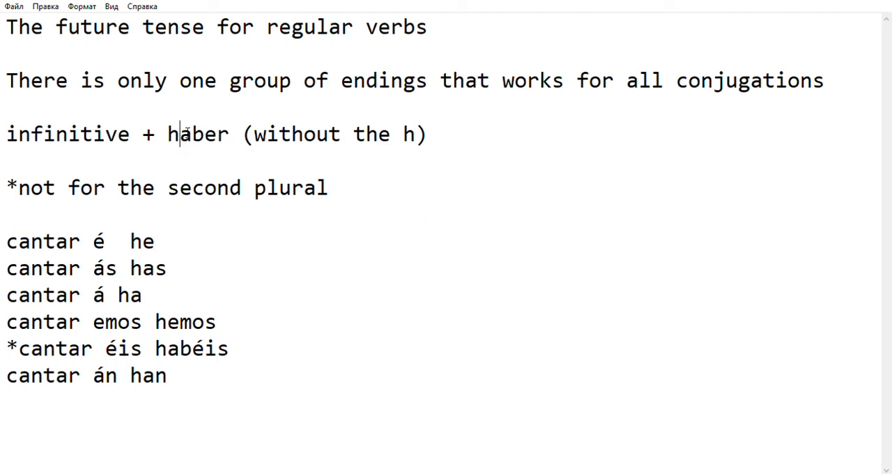
{"action": "double_click", "coordinate": [120, 349]}
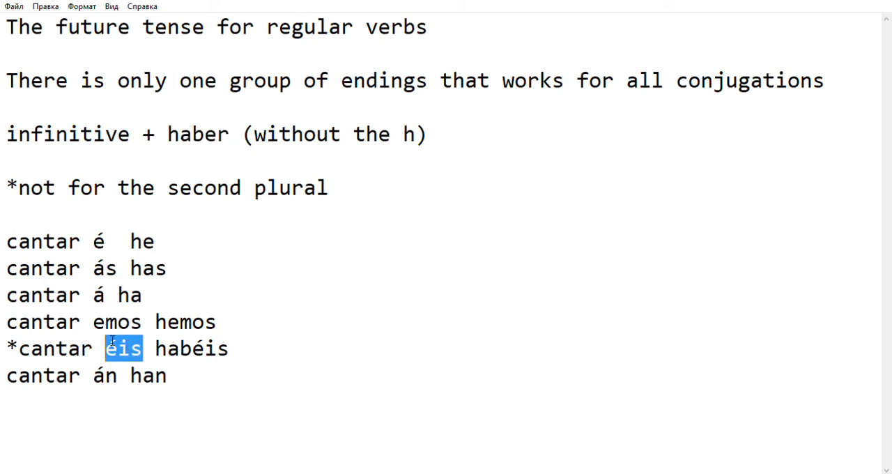
{"action": "left_click", "coordinate": [111, 349]}
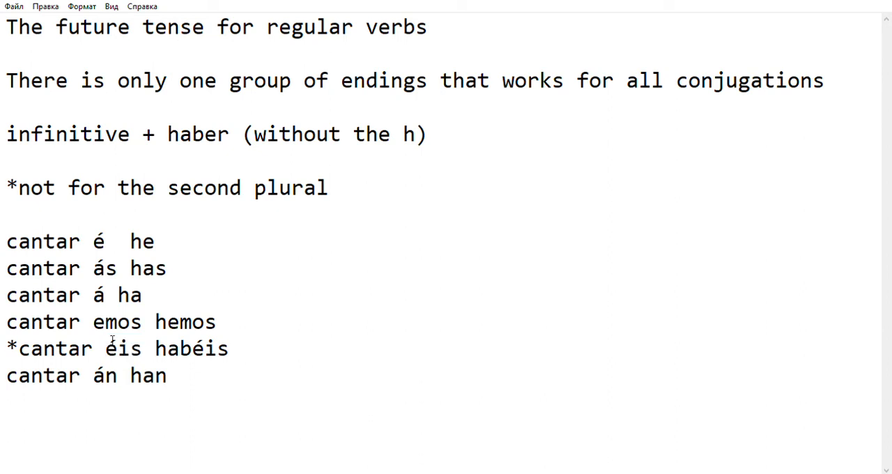
{"action": "mouse_move", "coordinate": [83, 229]}
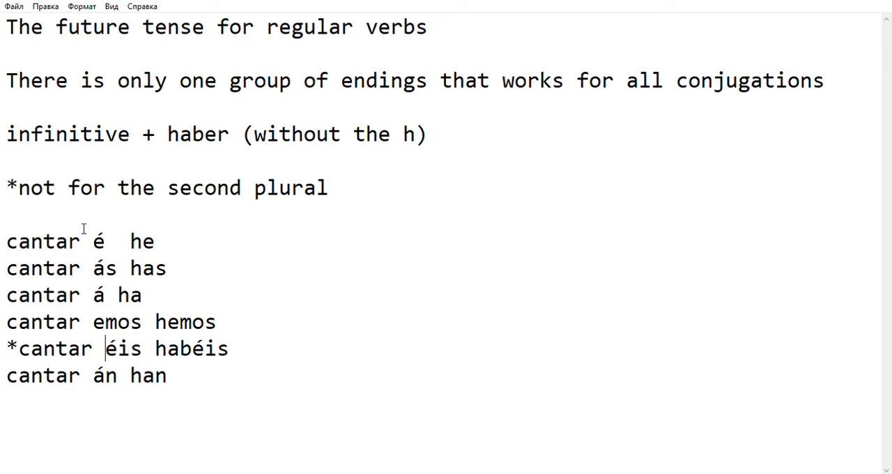
{"action": "double_click", "coordinate": [67, 240]}
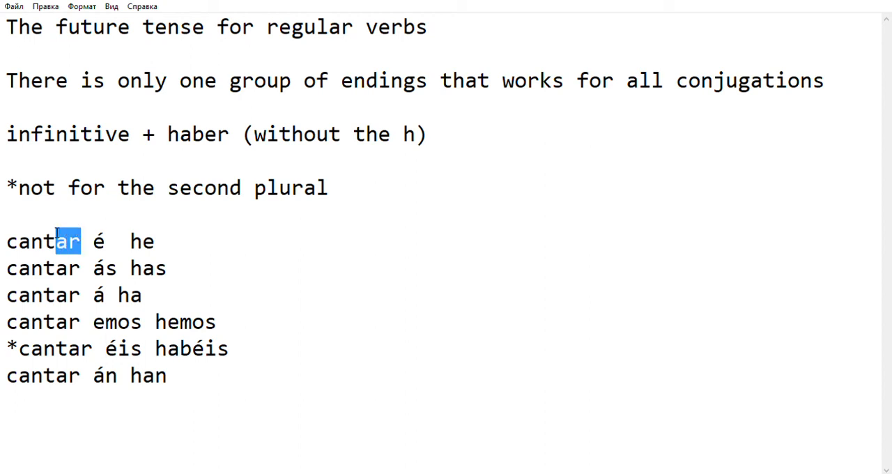
{"action": "left_click", "coordinate": [7, 241]}
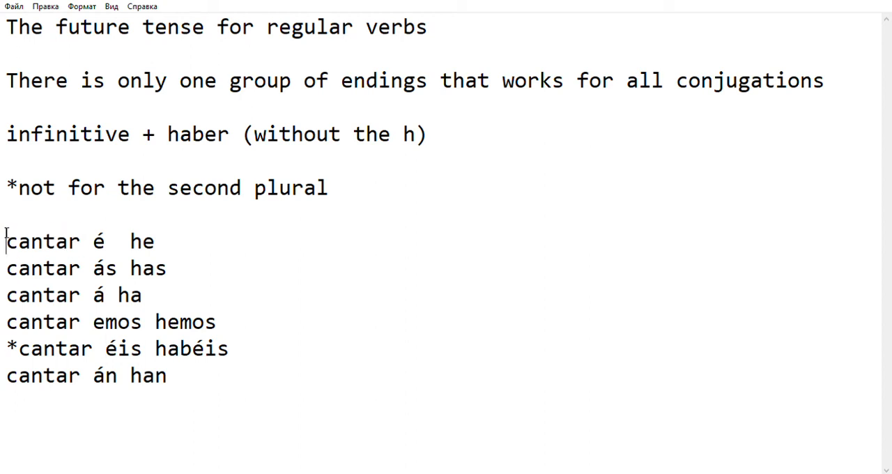
{"action": "double_click", "coordinate": [98, 241]}
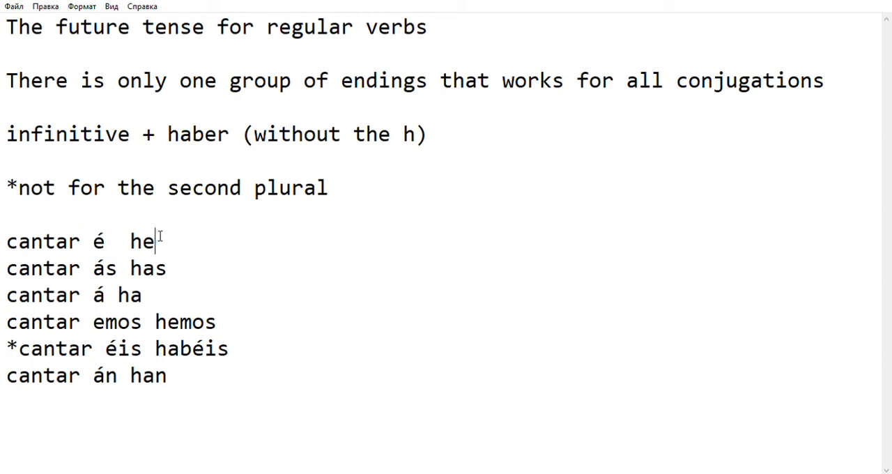
{"action": "double_click", "coordinate": [142, 241]}
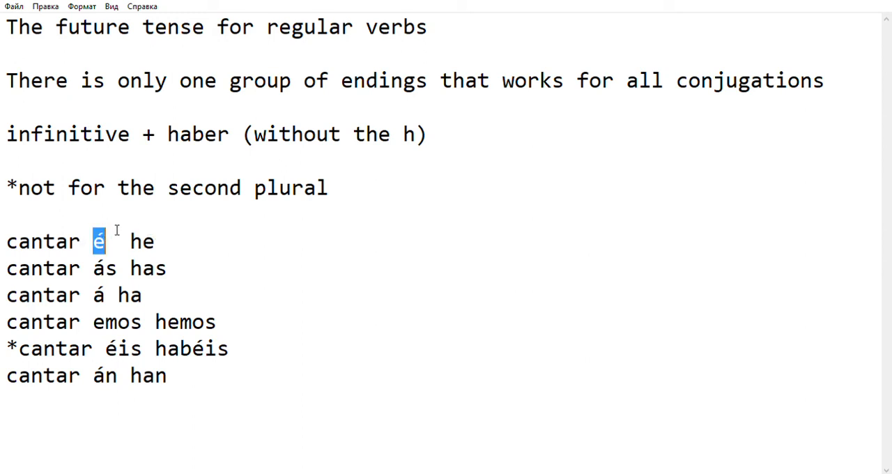
{"action": "left_click", "coordinate": [92, 241]}
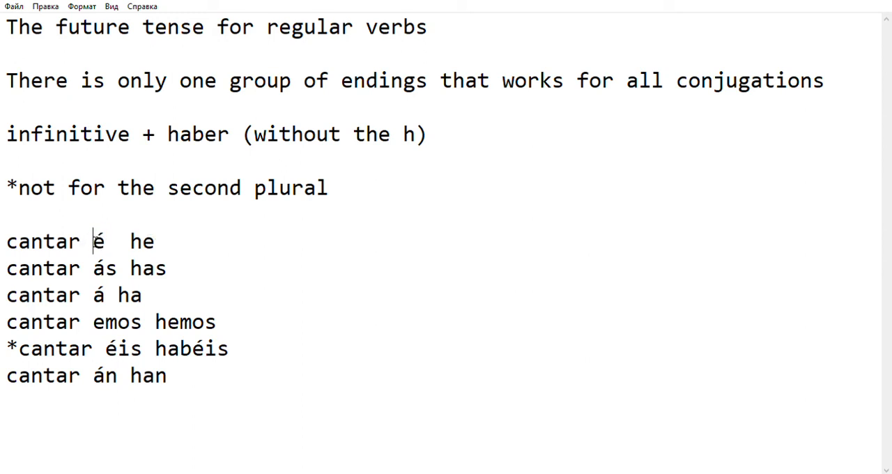
- Delete the space after cantar on successive lines, giving cantaré, cantarás, cantará
{"action": "key", "text": "Backspace"}
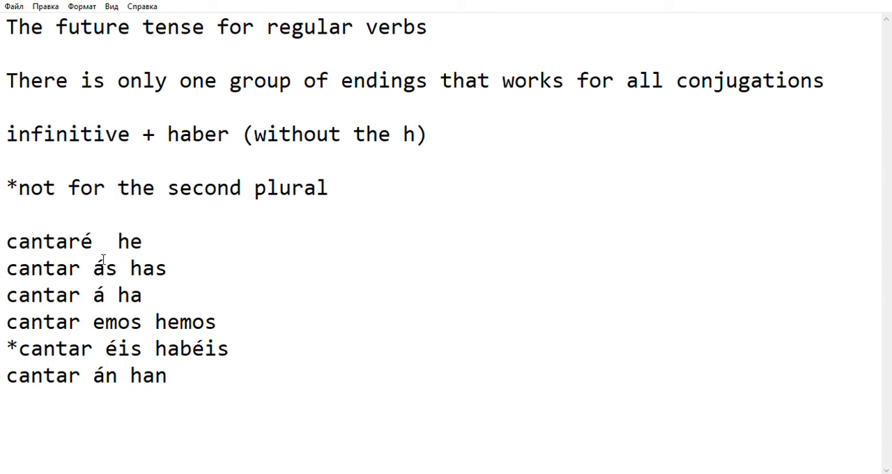
{"action": "key", "text": "Backspace"}
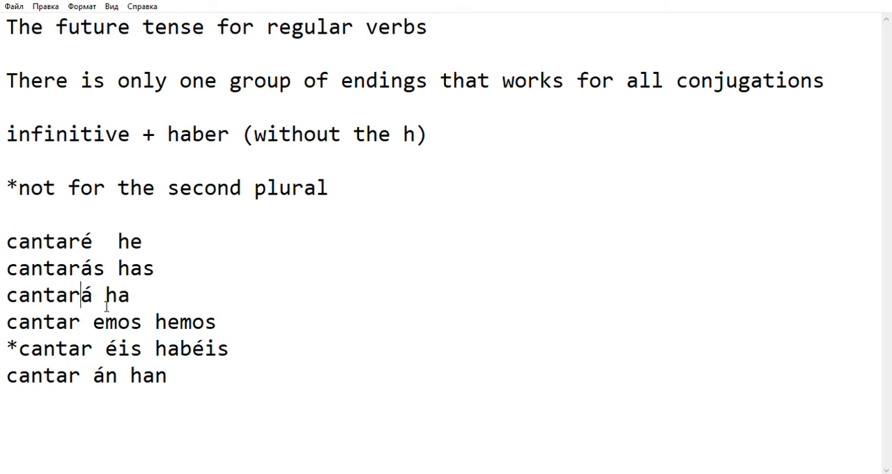
{"action": "key", "text": "Backspace"}
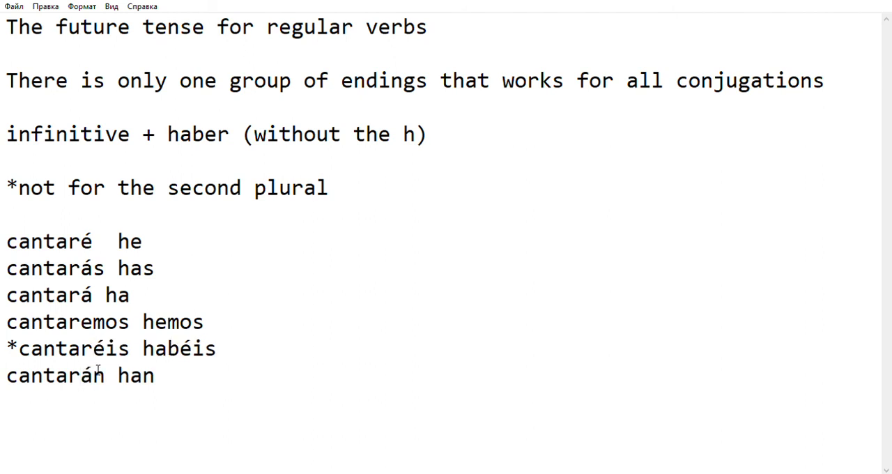
{"action": "left_click", "coordinate": [84, 376]}
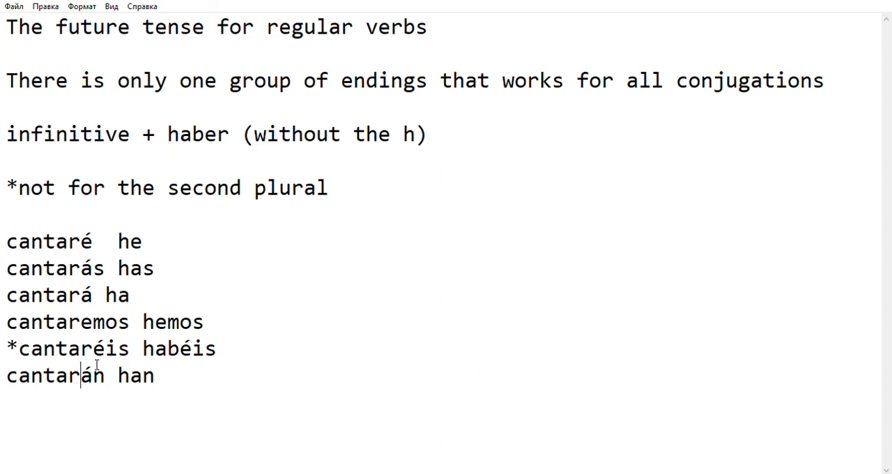
{"action": "double_click", "coordinate": [129, 241]}
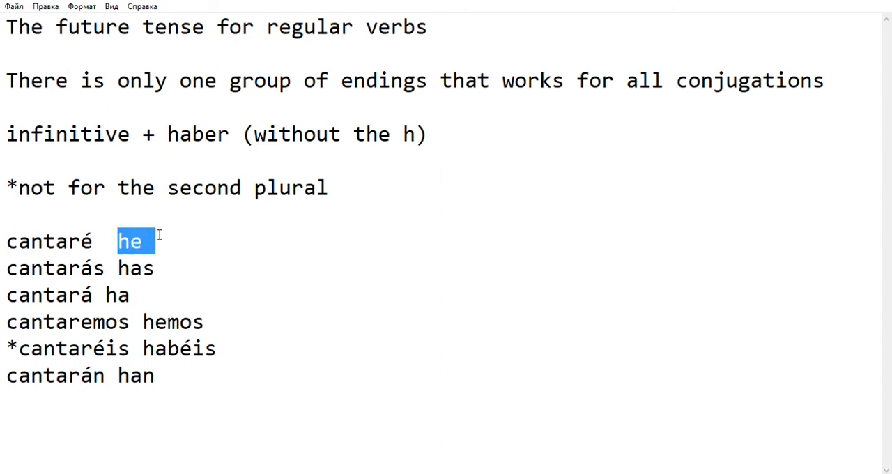
{"action": "double_click", "coordinate": [55, 268]}
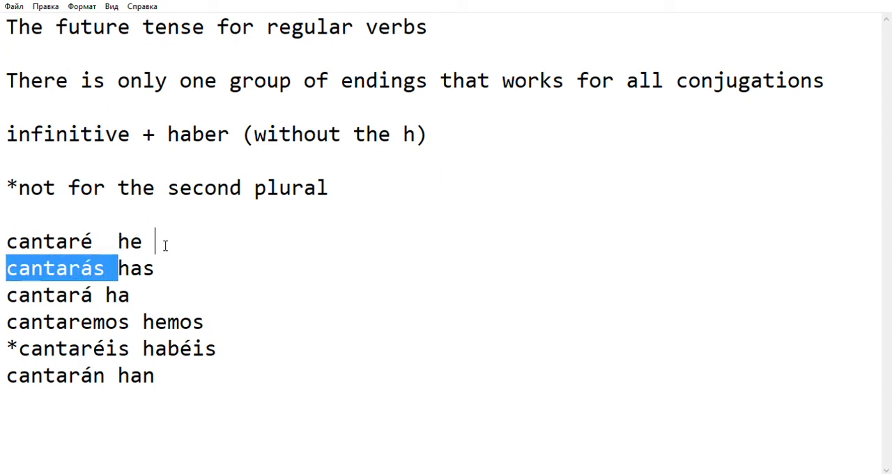
{"action": "left_click", "coordinate": [132, 267]}
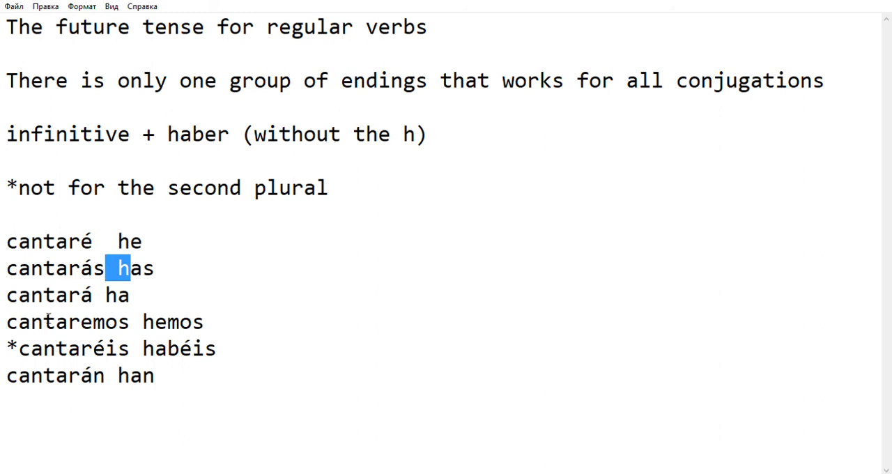
{"action": "left_click", "coordinate": [11, 348]}
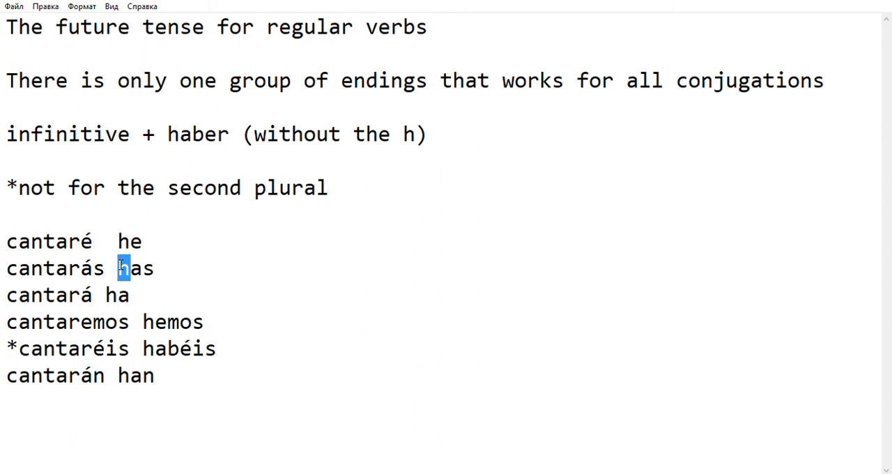
{"action": "left_click", "coordinate": [438, 240]}
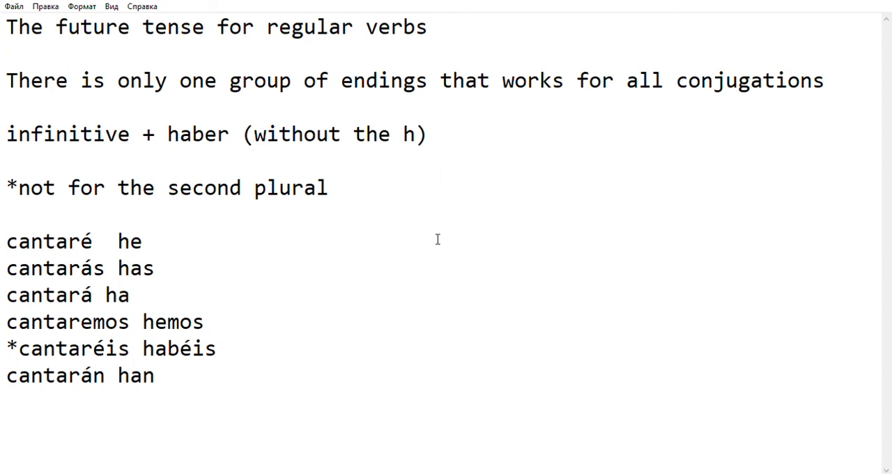